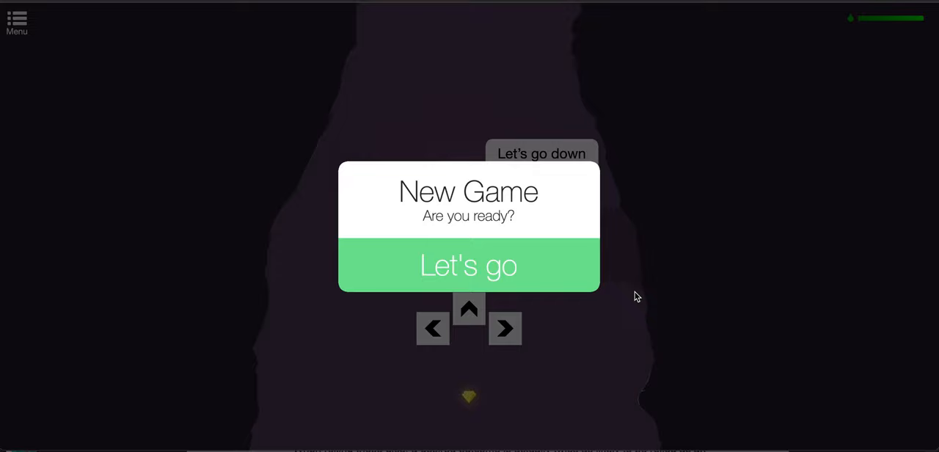
- Start the new game with Let's go and fly the first cave run to its end
click(469, 264)
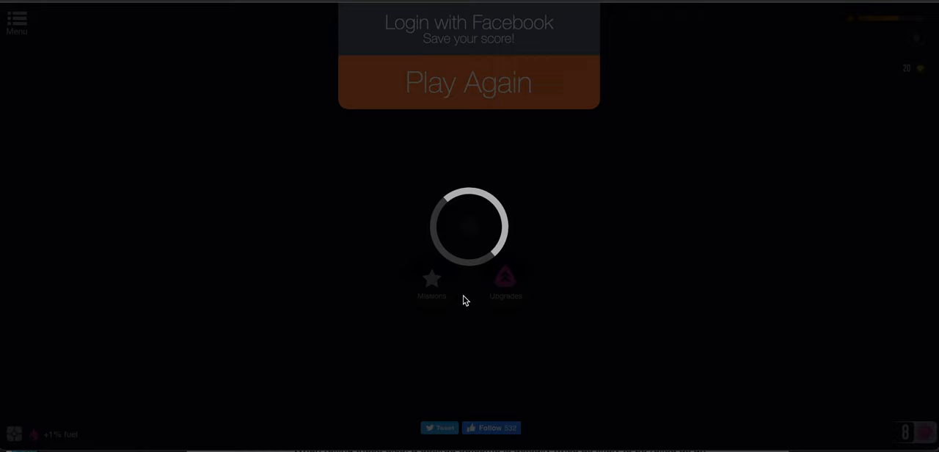
- Play again, then buy a 1% acceleration upgrade for the ship with a gem
click(470, 82)
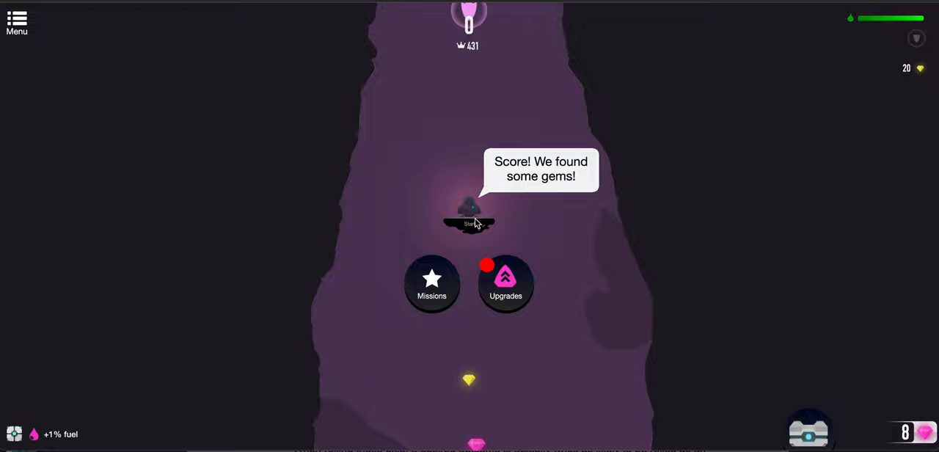
click(505, 279)
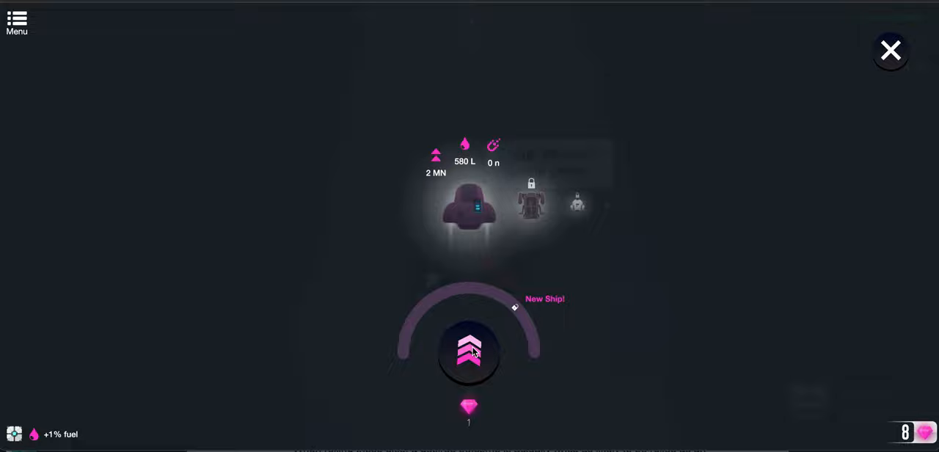
click(470, 351)
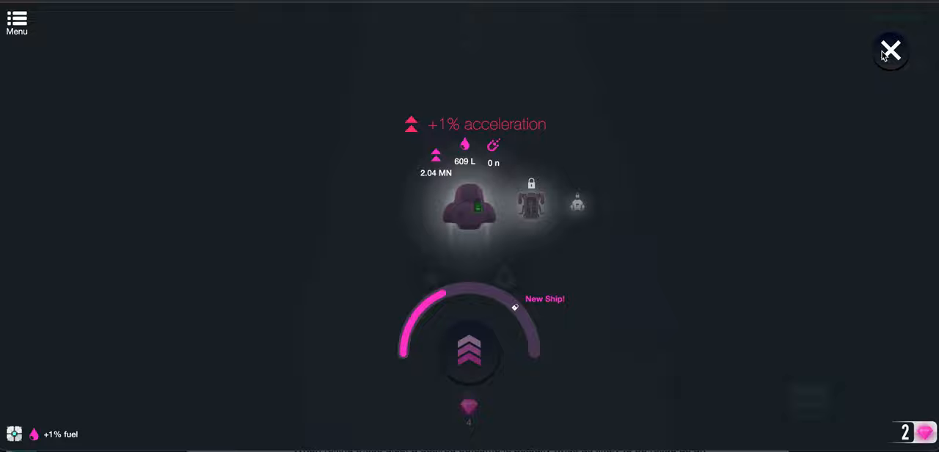
- Close the upgrades and fly more gem-collecting runs until two missions are complete
click(889, 50)
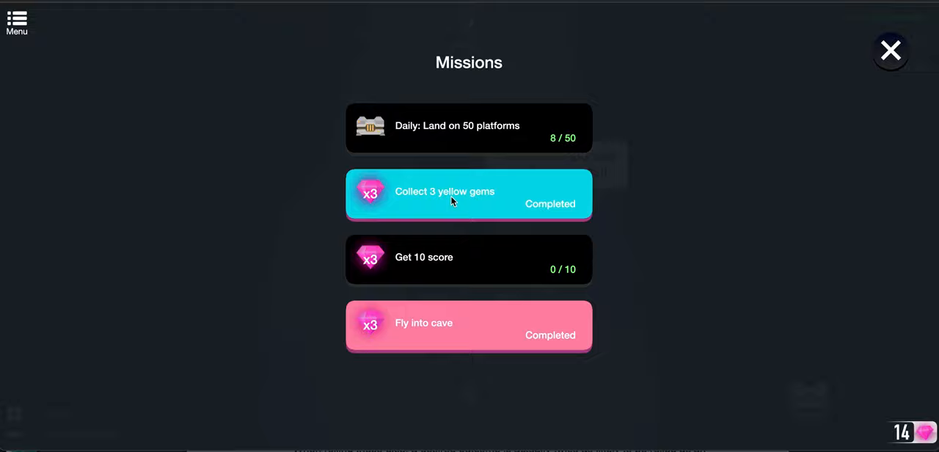
- Claim the completed mission rewards, reaching 16 gems with a +17% gem attraction bonus
click(890, 50)
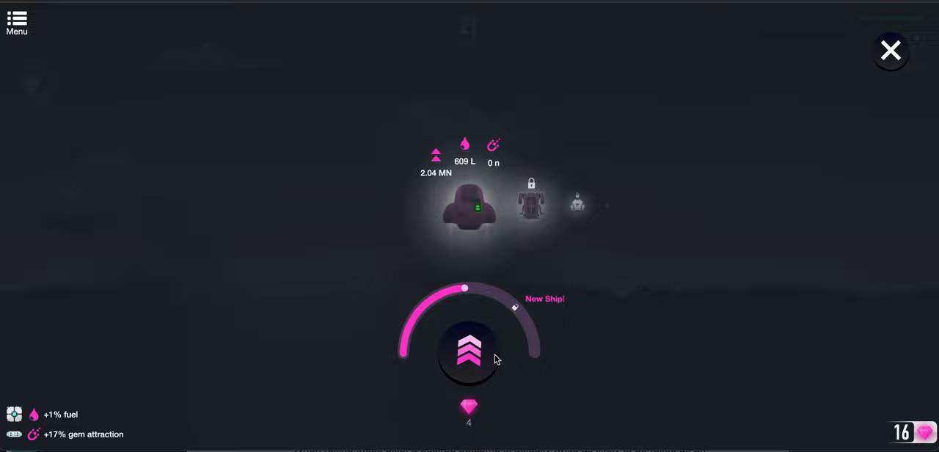
- Buy another ship upgrade, then pay one gem to play the Bonus Level
click(469, 350)
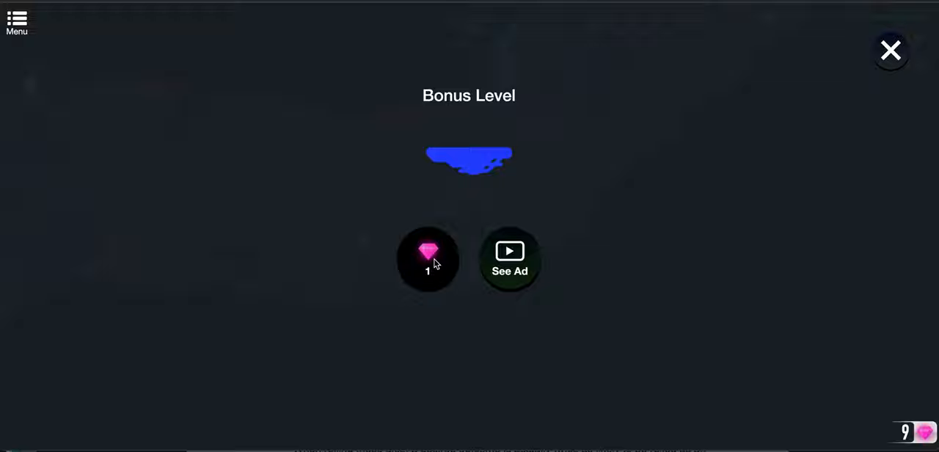
click(429, 258)
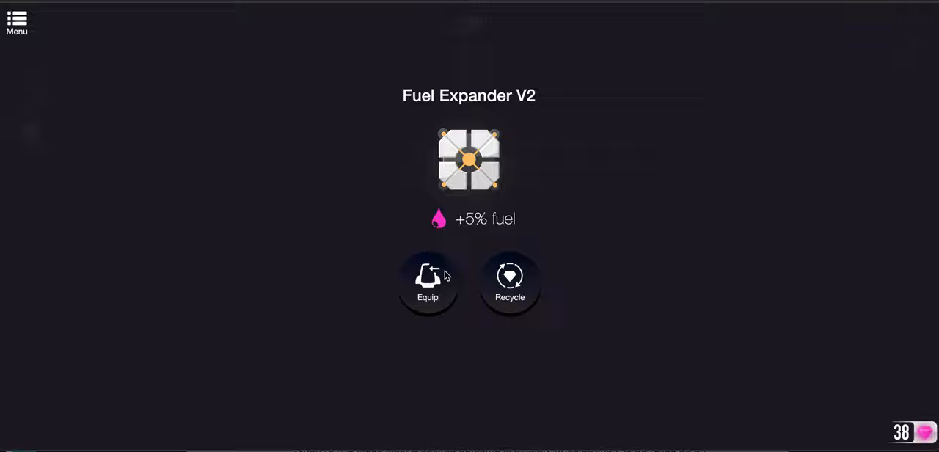
- Equip the Fuel Expander V2 part for +5% fuel
click(428, 279)
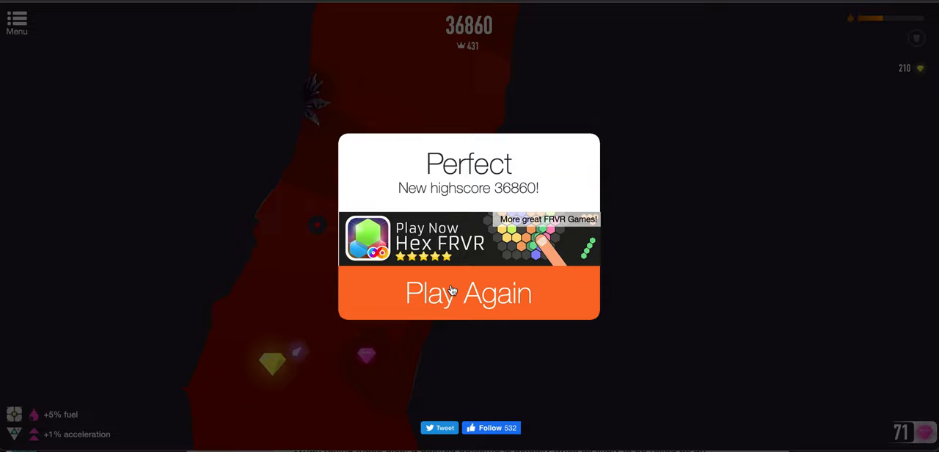
- Play again after the highscore and claim gems for the completed 'Bounce 1 times' mission
click(470, 293)
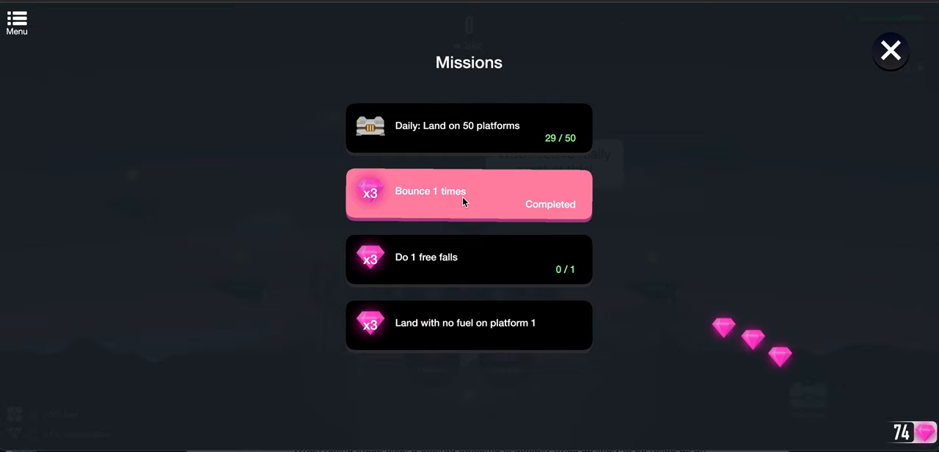
click(889, 49)
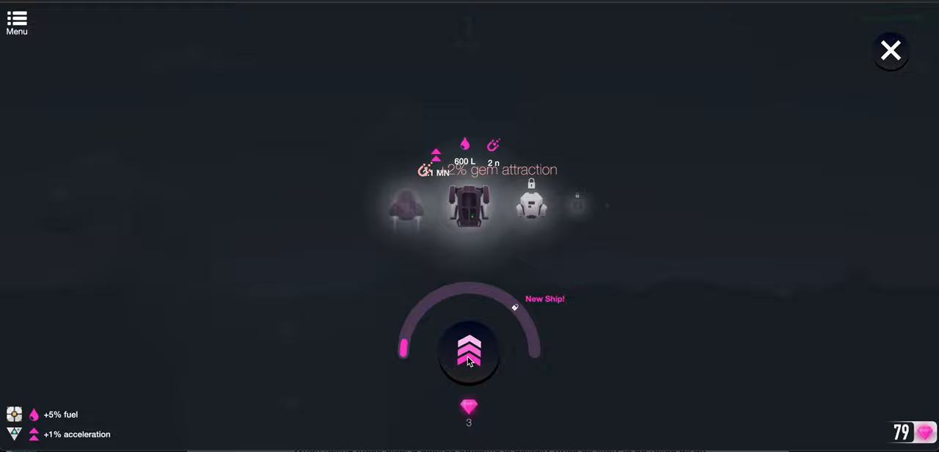
- Buy two ship upgrades reaching 2.2 MN acceleration, 630 L fuel and attraction 8, then leave
click(470, 350)
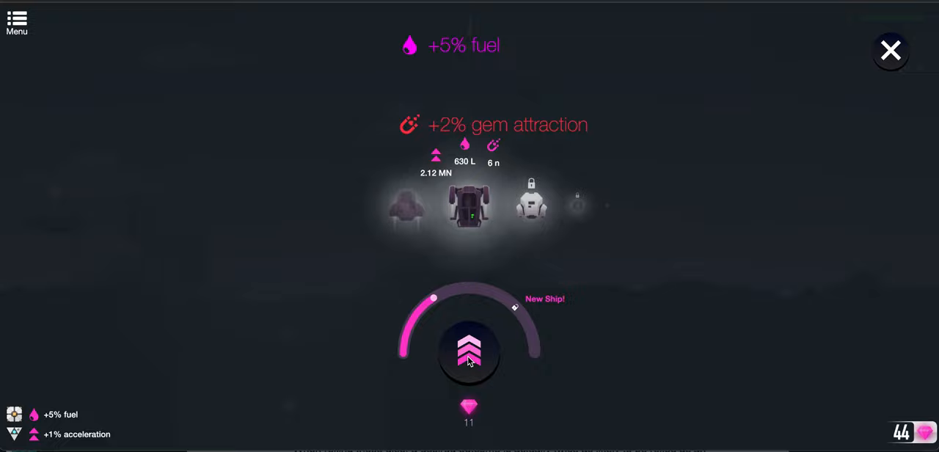
click(469, 352)
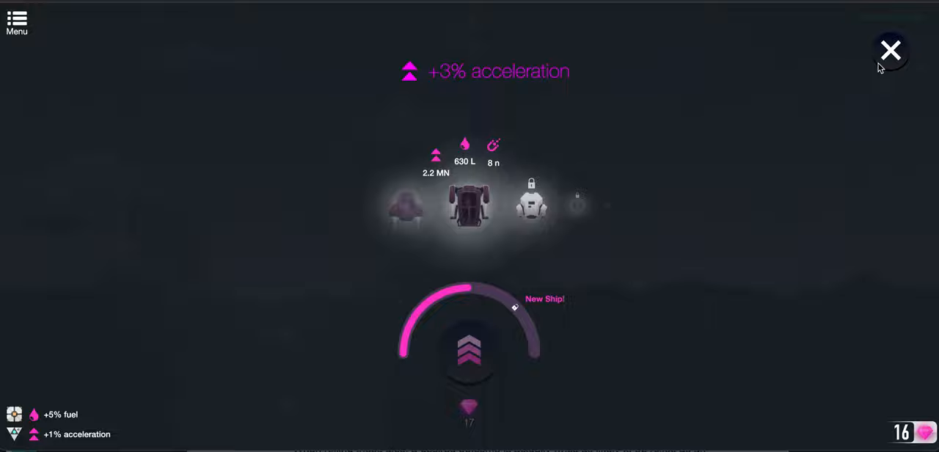
click(889, 50)
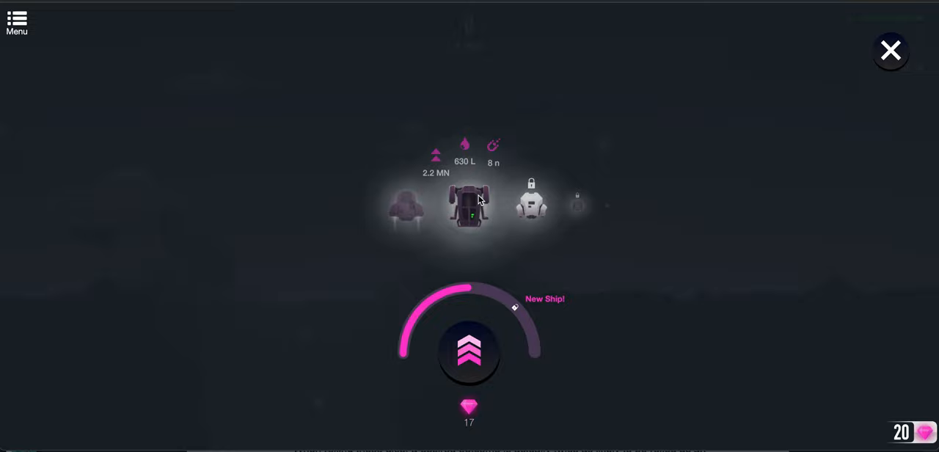
- Leave the ship upgrades and begin a fresh run at the cave entrance
click(889, 50)
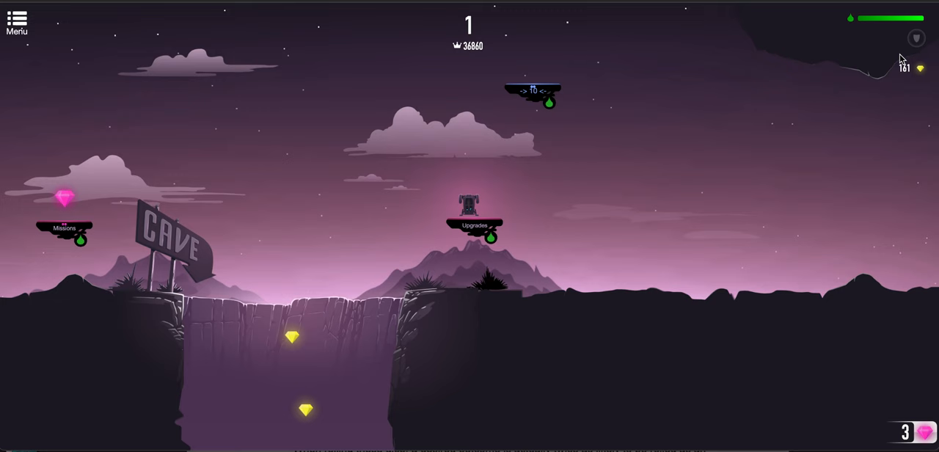